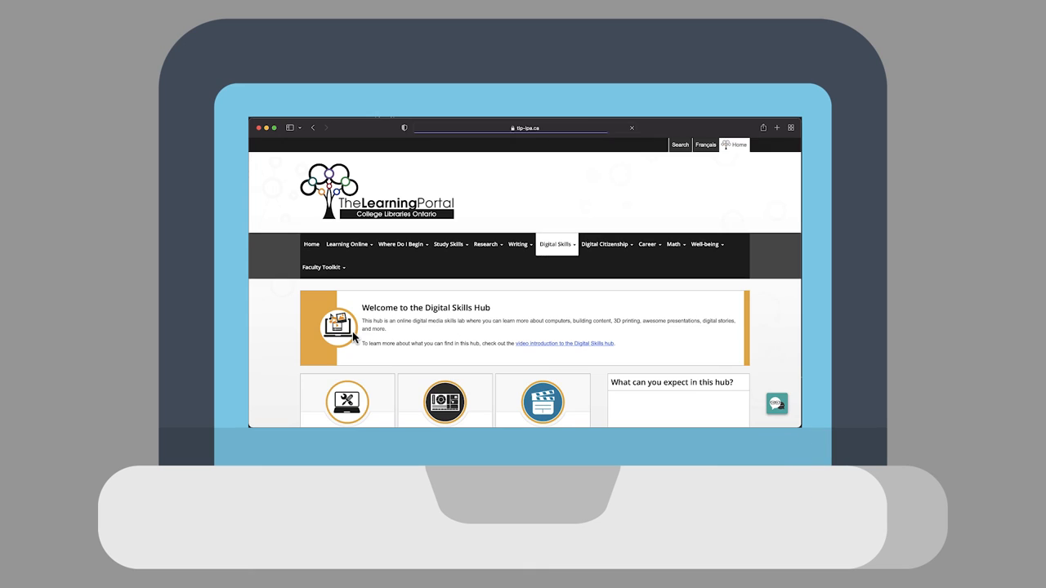
- Go to the Infographics module from the Digital Skills Hub and view its Creating Infographics tutorial intro
scroll(down, 3)
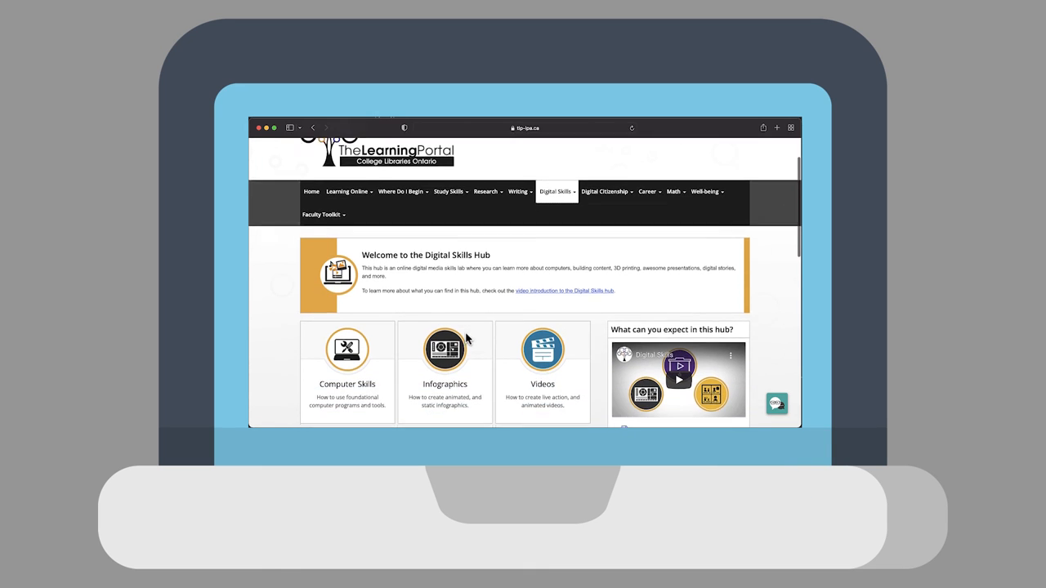
scroll(down, 3)
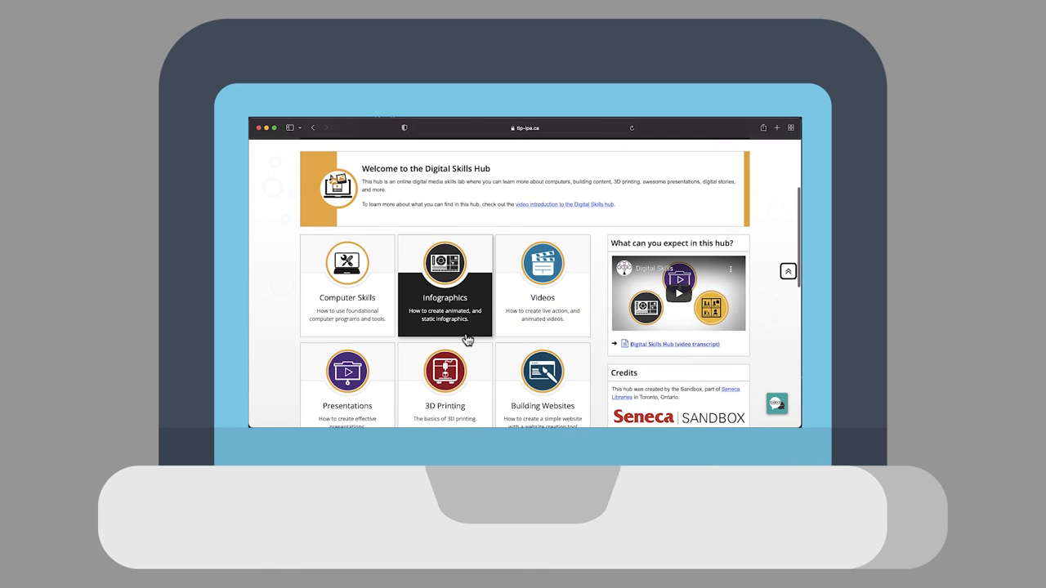
click(445, 284)
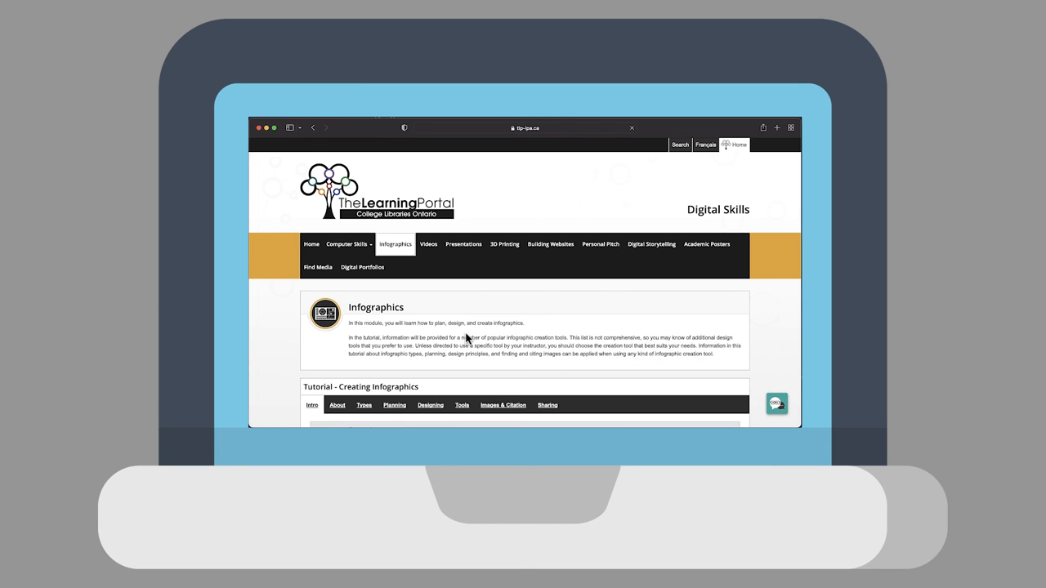
scroll(down, 3)
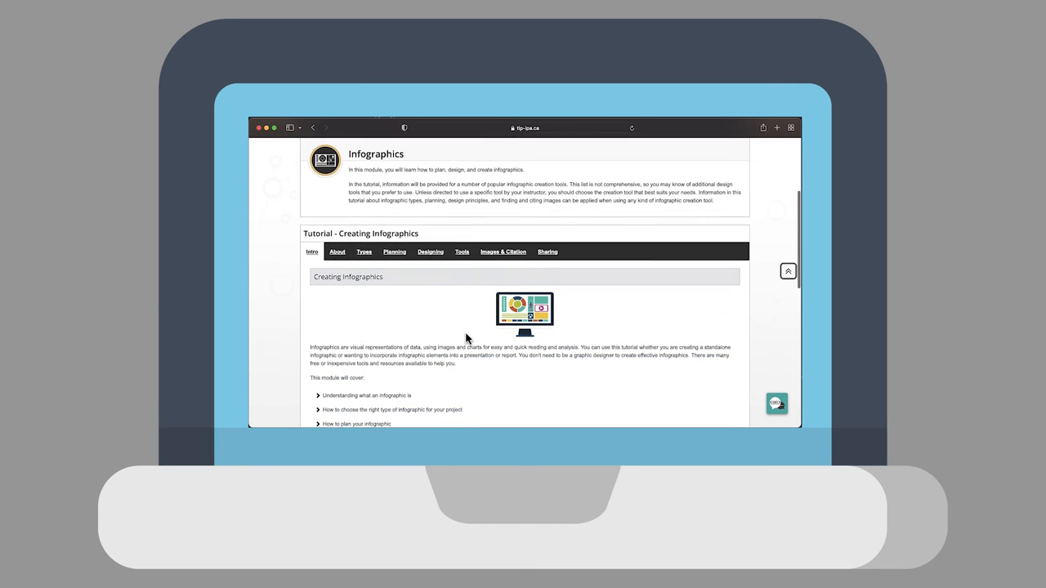